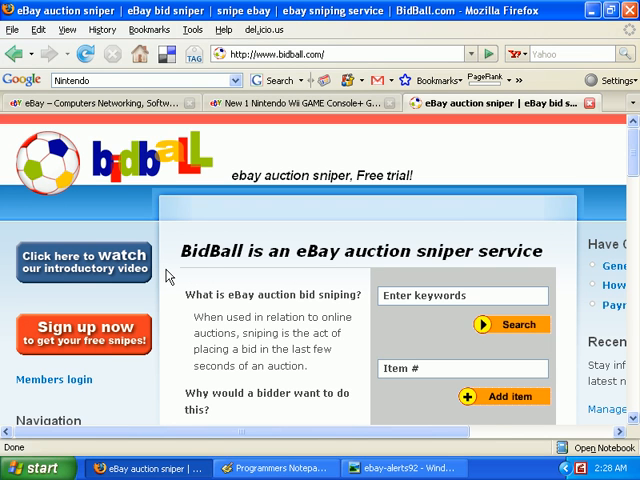
- Log into BidBall via Members login using the saved username and password
scroll(down, 3)
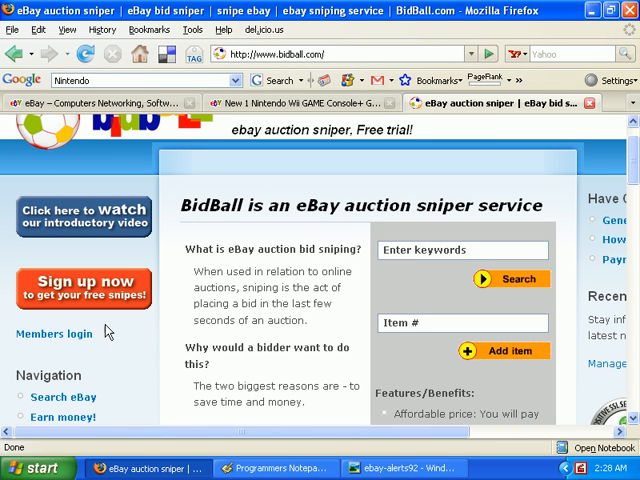
click(54, 334)
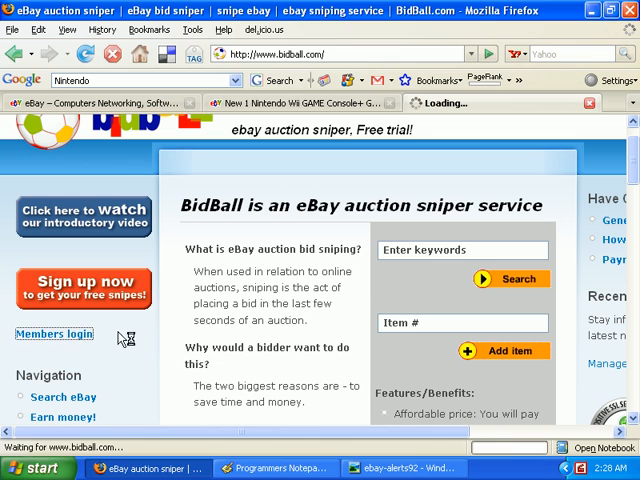
click(55, 334)
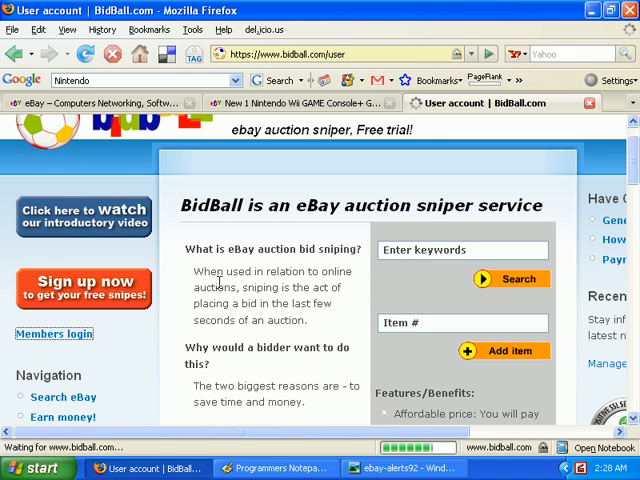
click(54, 334)
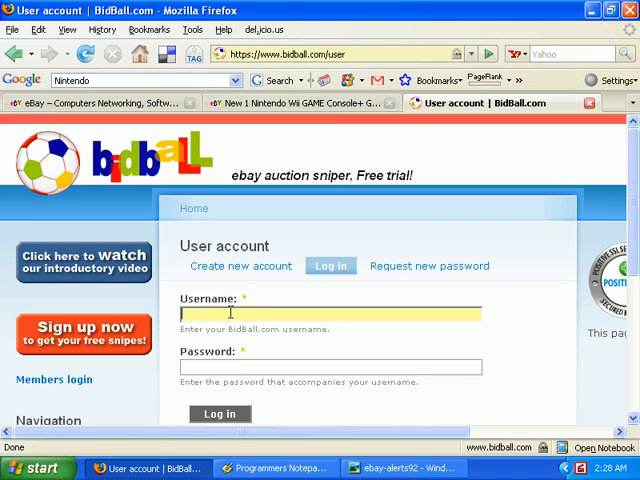
text(p)
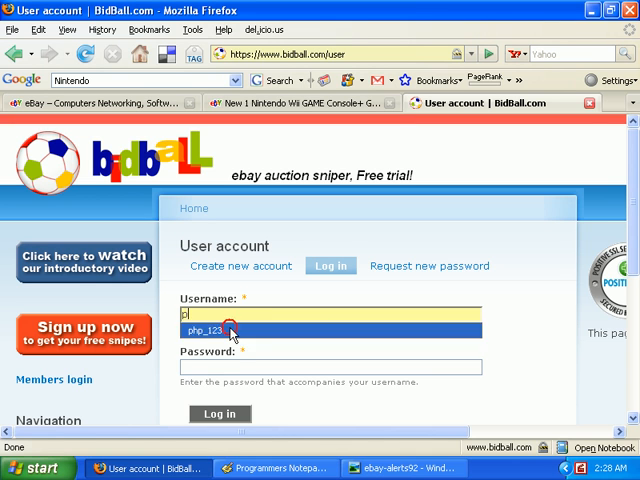
click(230, 330)
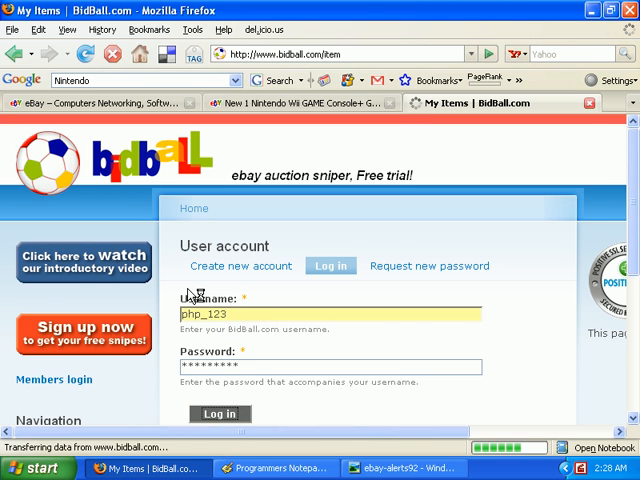
click(219, 413)
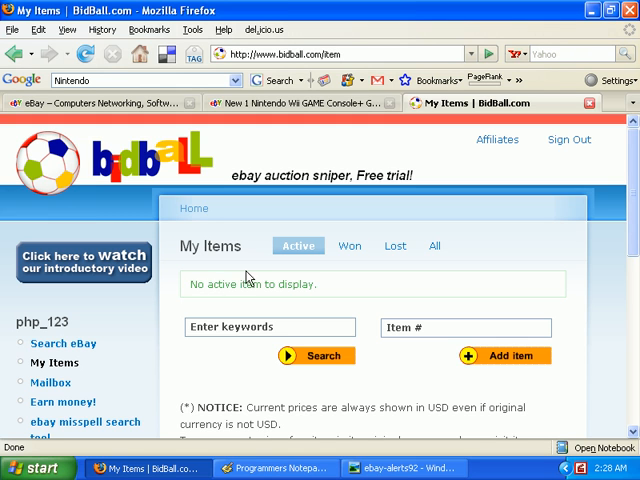
mouse_move(178, 293)
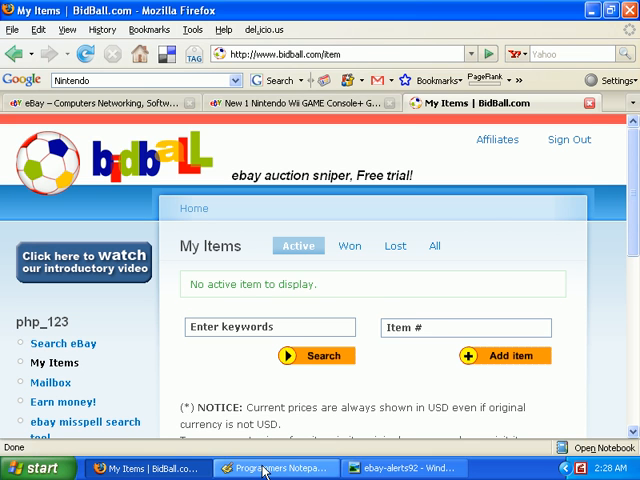
- On the eBay Wii Fit bundle listing, place a US $354.67 maximum bid
click(280, 468)
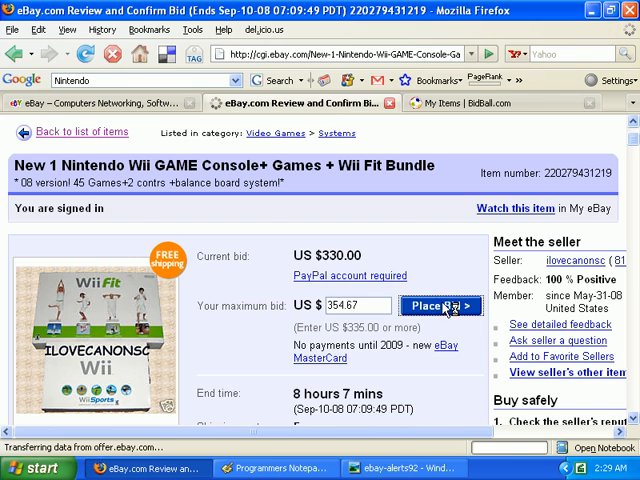
click(441, 305)
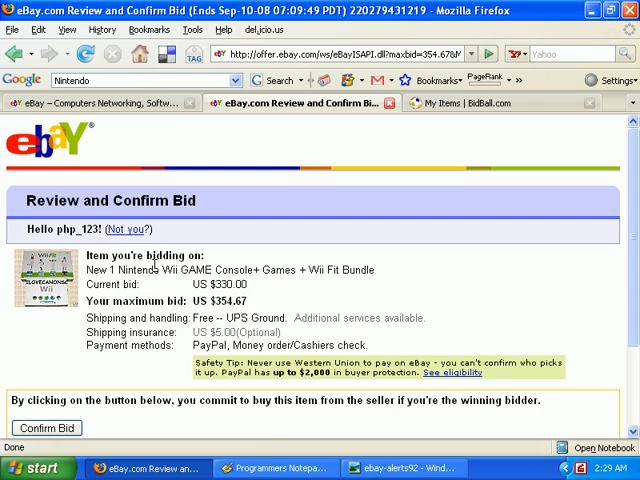
scroll(down, 3)
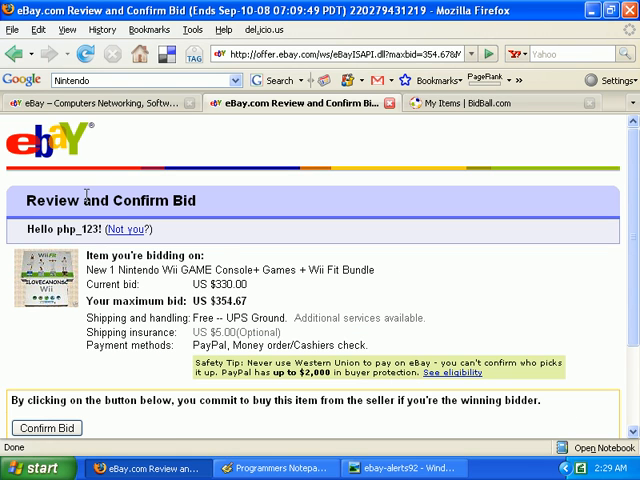
mouse_move(220, 253)
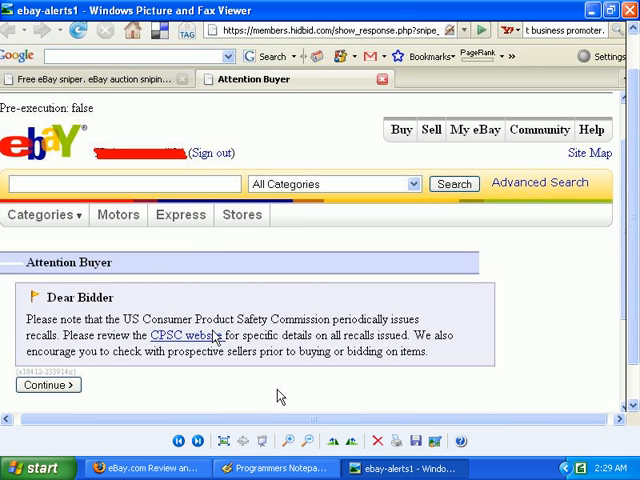
mouse_move(183, 414)
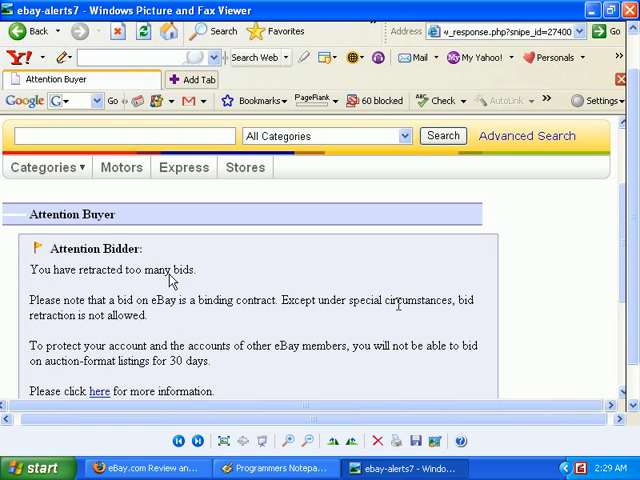
mouse_move(590, 9)
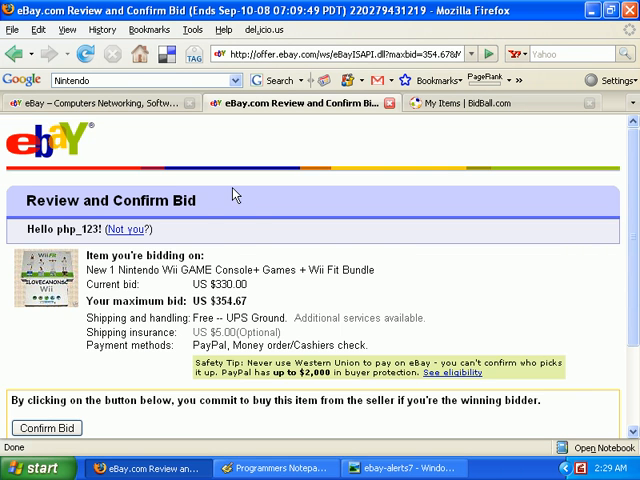
- Go back from Review and Confirm Bid to the Wii Fit bundle listing
scroll(down, 3)
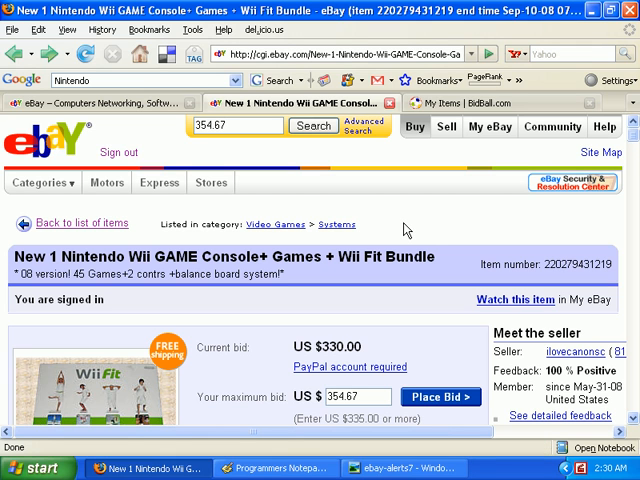
mouse_move(407, 230)
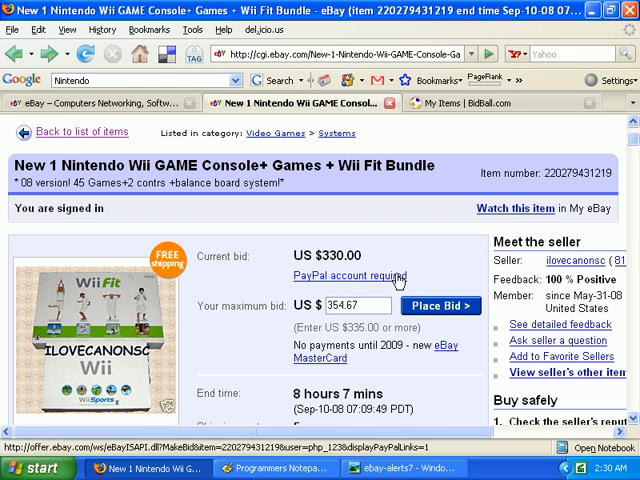
mouse_move(310, 280)
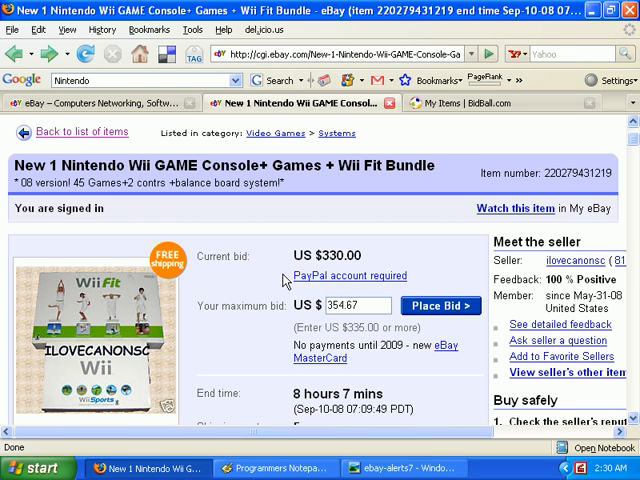
mouse_move(280, 285)
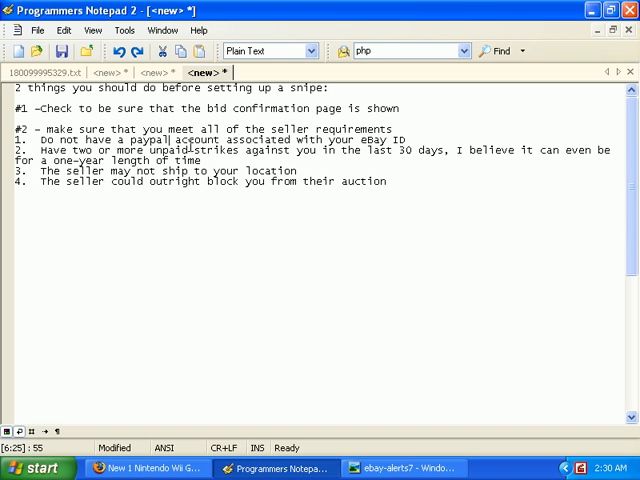
mouse_move(190, 145)
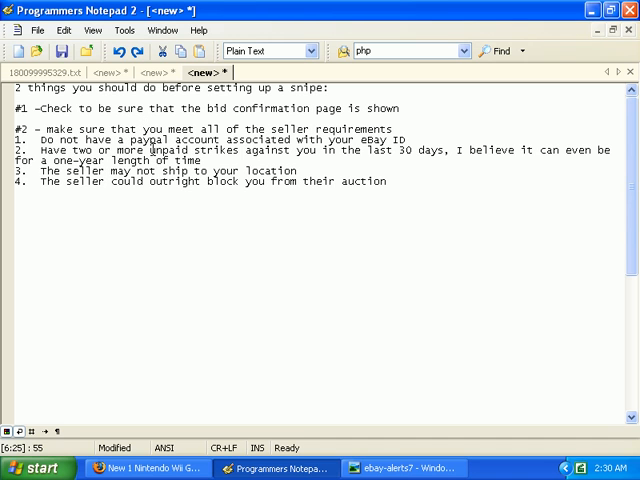
mouse_move(152, 150)
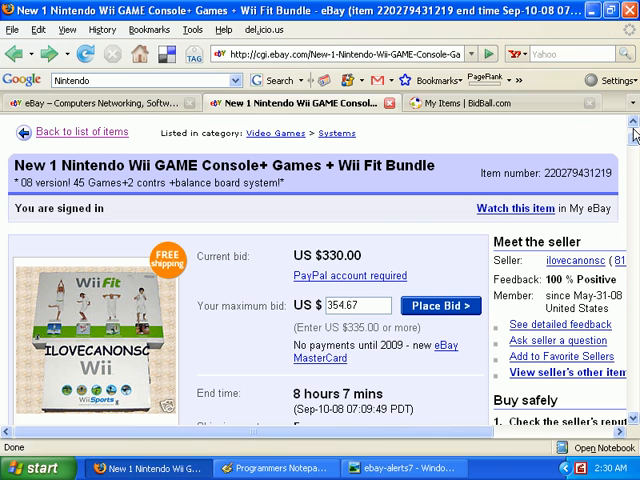
- Scroll through the eBay listing's Wii Fit description
scroll(down, 3)
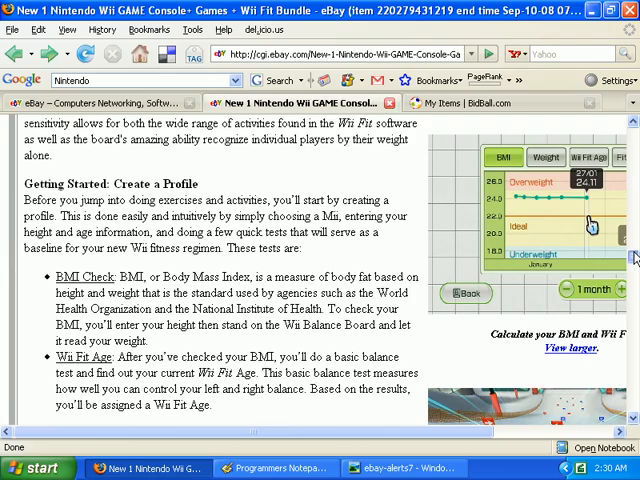
scroll(down, 3)
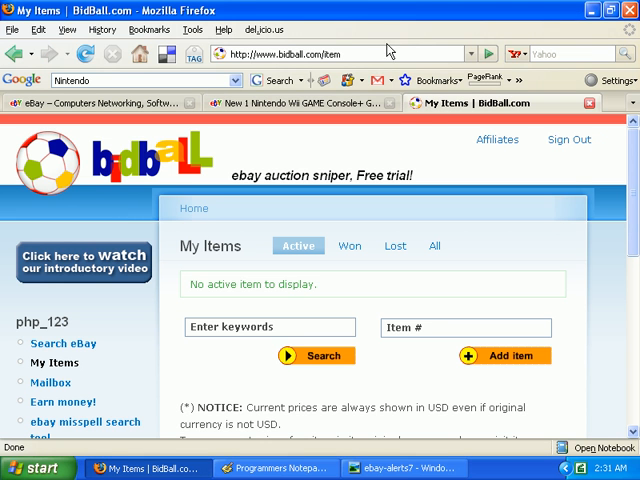
mouse_move(258, 219)
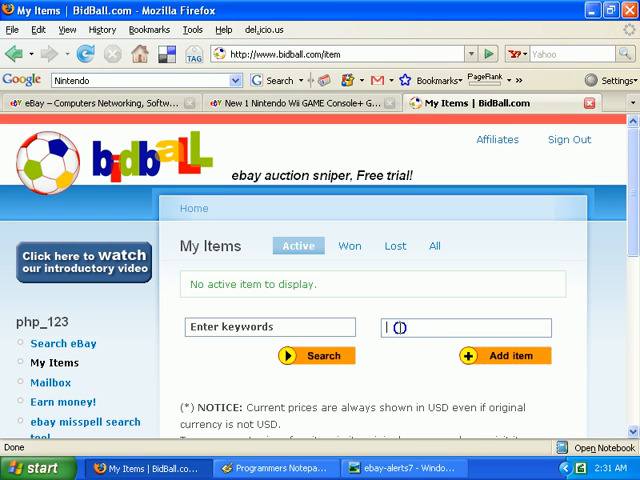
text(220279431219)
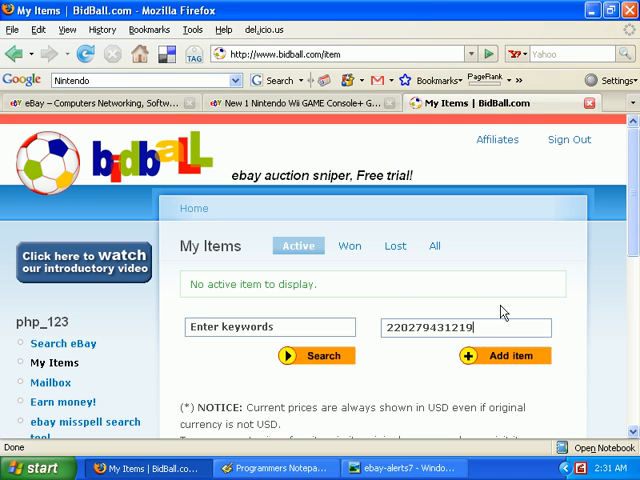
click(504, 355)
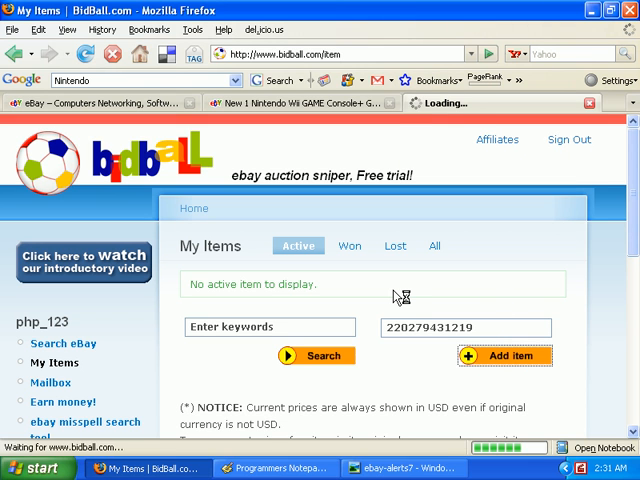
click(504, 356)
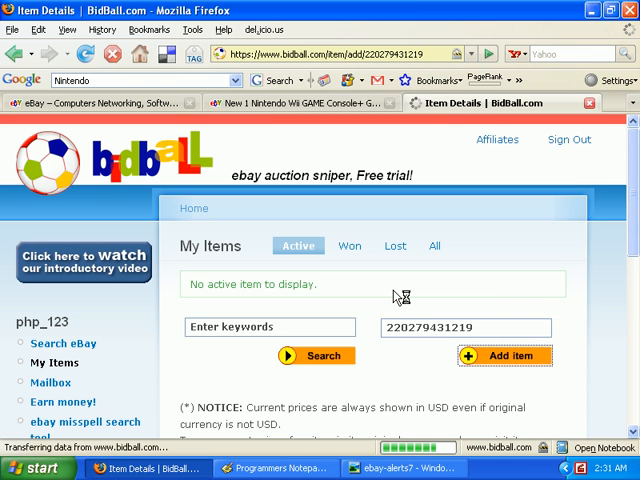
click(504, 356)
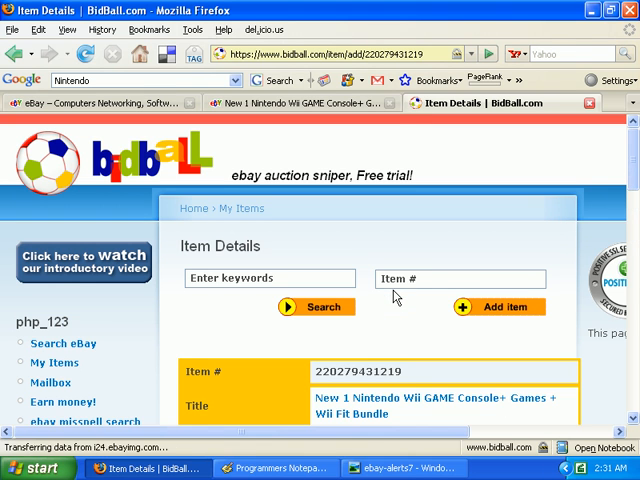
- Scroll down the item details to the 'Schedule a snipe for this item' form
scroll(down, 3)
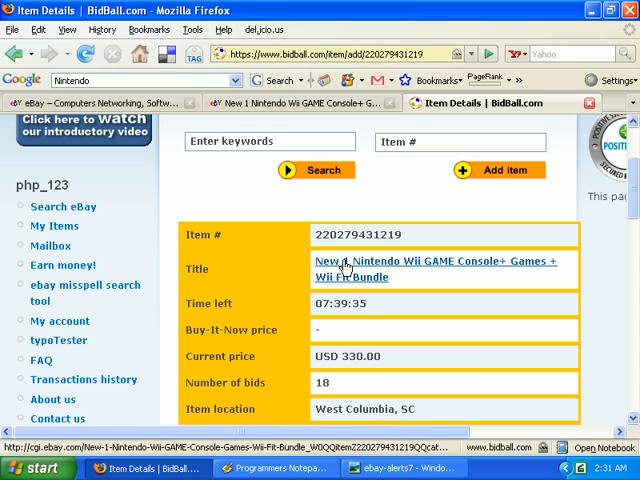
scroll(down, 3)
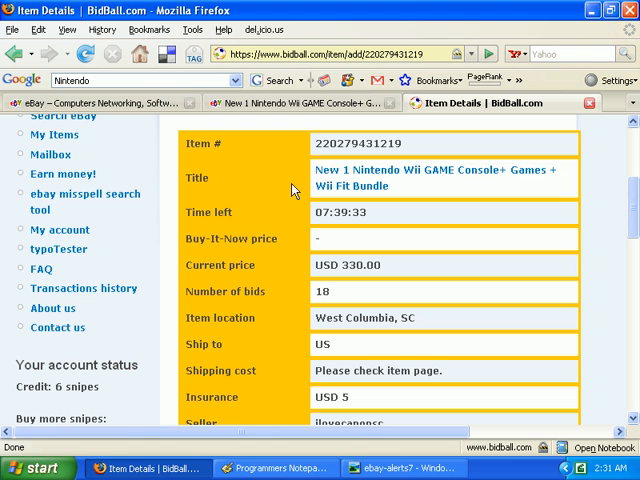
scroll(down, 3)
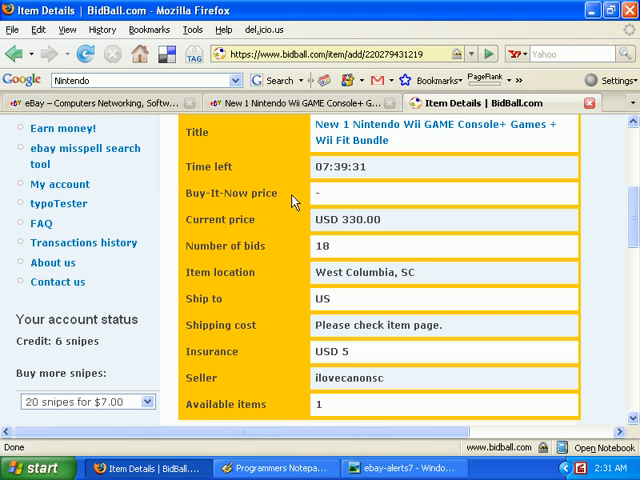
scroll(down, 3)
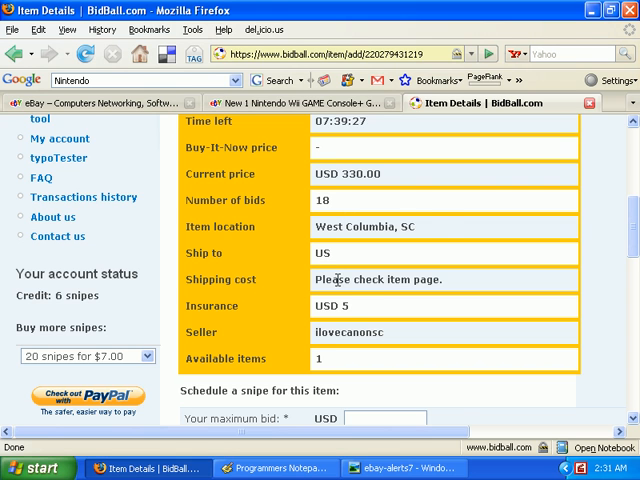
scroll(down, 3)
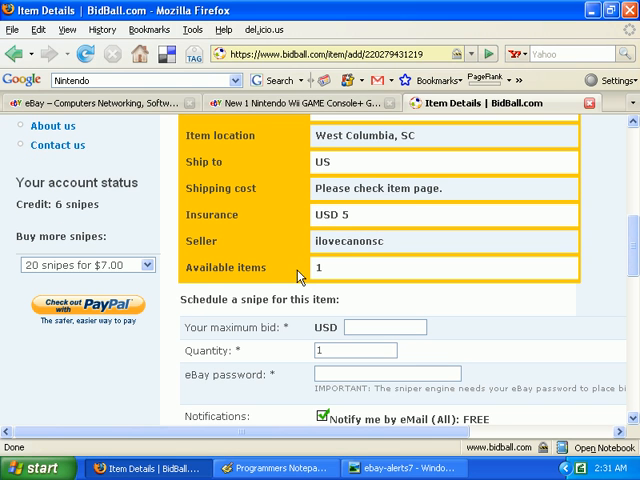
scroll(down, 3)
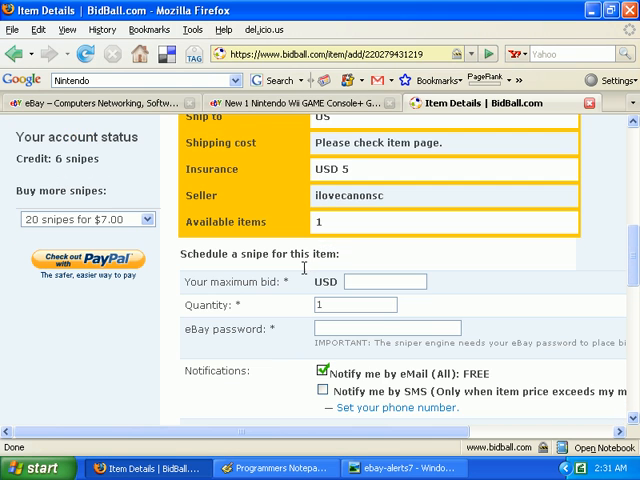
scroll(down, 3)
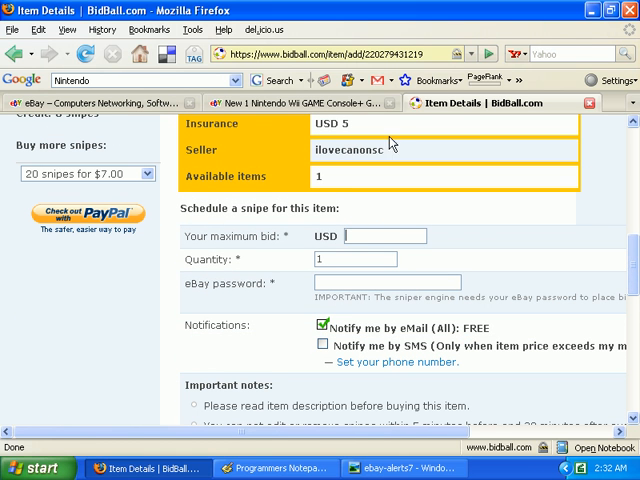
- Fill the snipe form with a 354.67 maximum bid and quantity 1
right_click(385, 236)
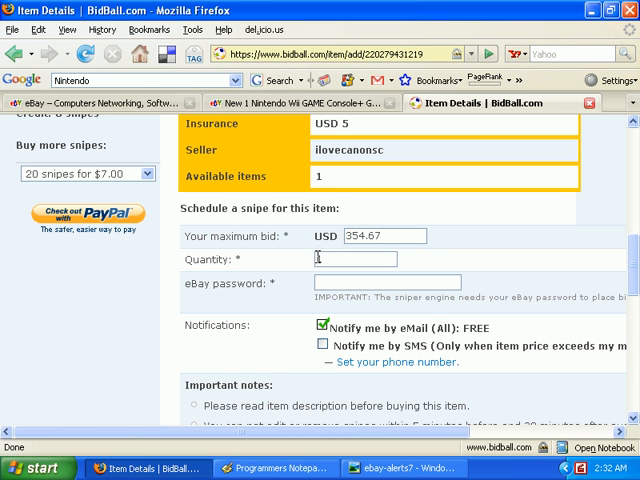
text(1)
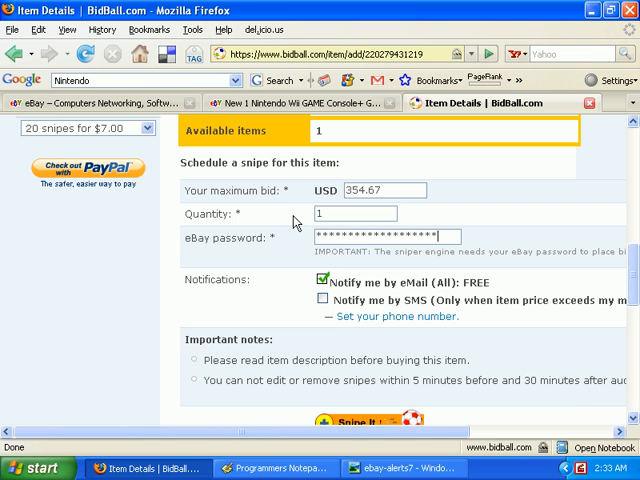
scroll(down, 3)
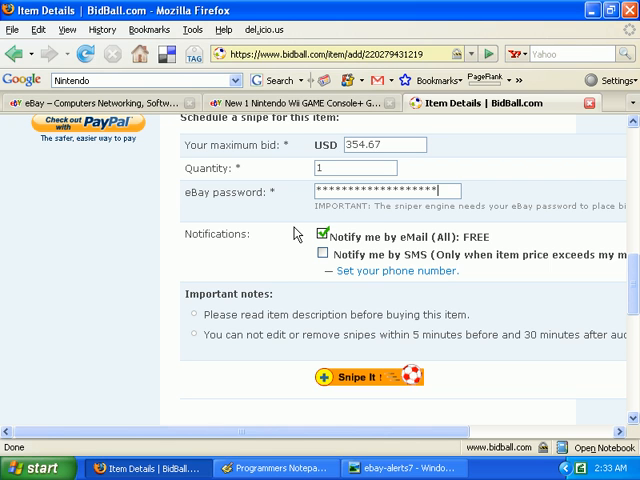
mouse_move(295, 233)
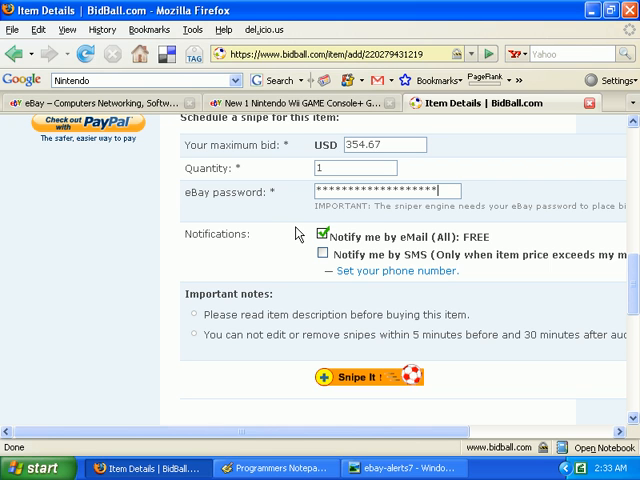
mouse_move(293, 232)
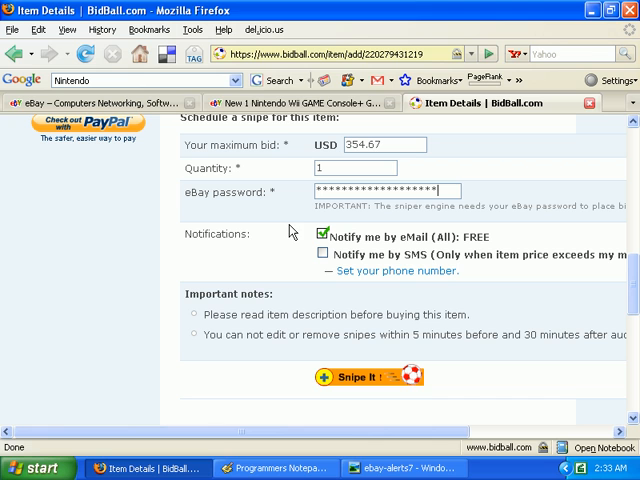
mouse_move(302, 242)
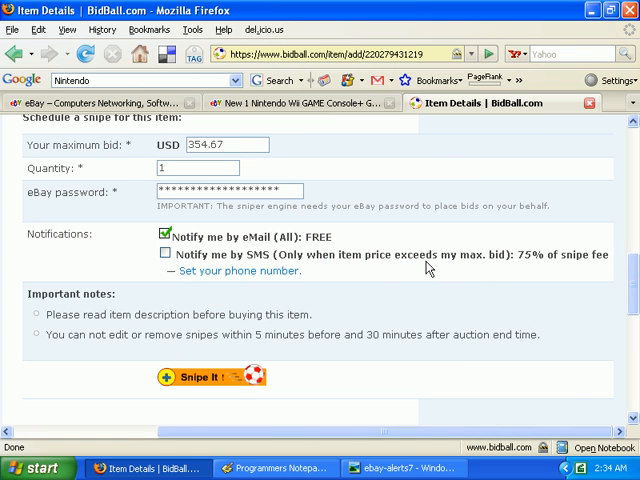
mouse_move(347, 277)
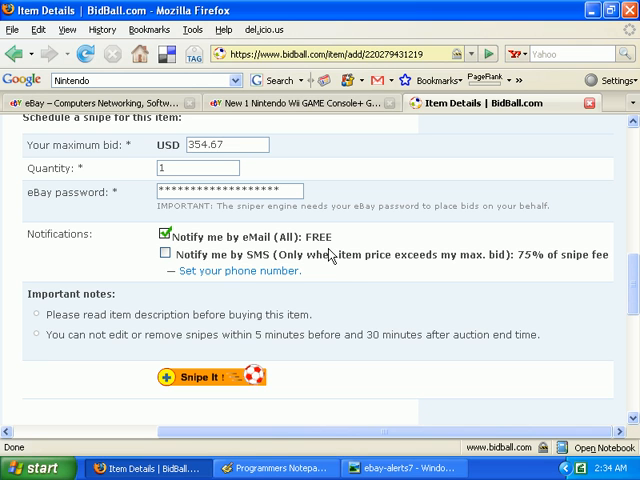
mouse_move(334, 270)
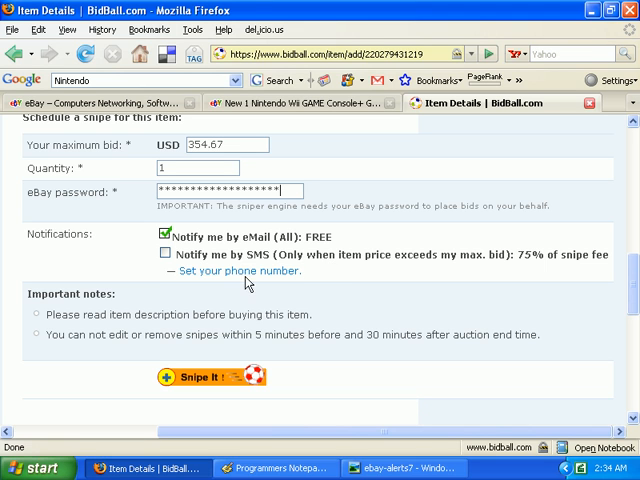
mouse_move(556, 262)
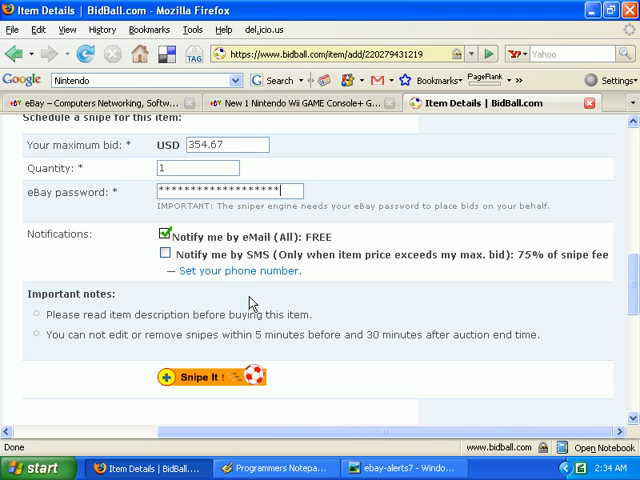
mouse_move(408, 261)
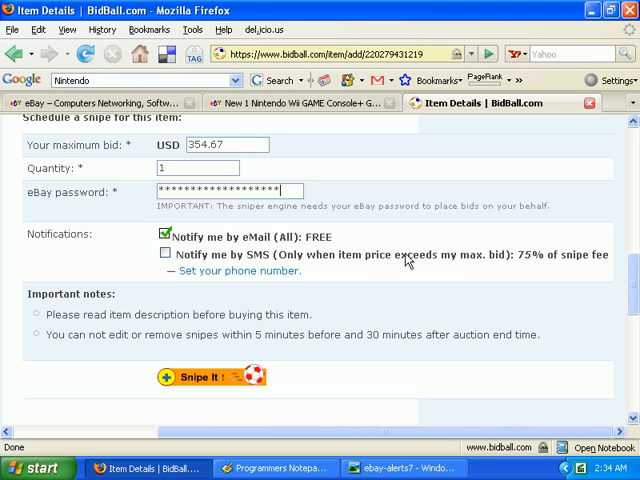
mouse_move(234, 271)
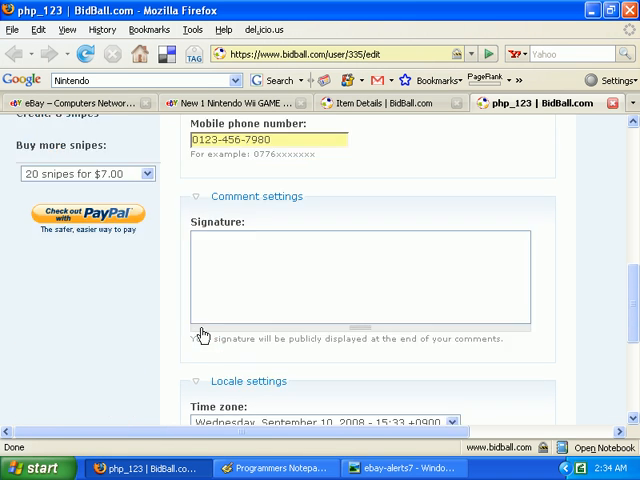
scroll(down, 3)
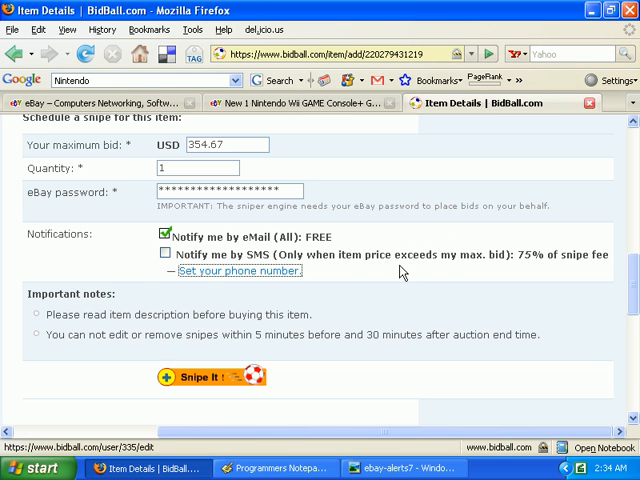
scroll(down, 3)
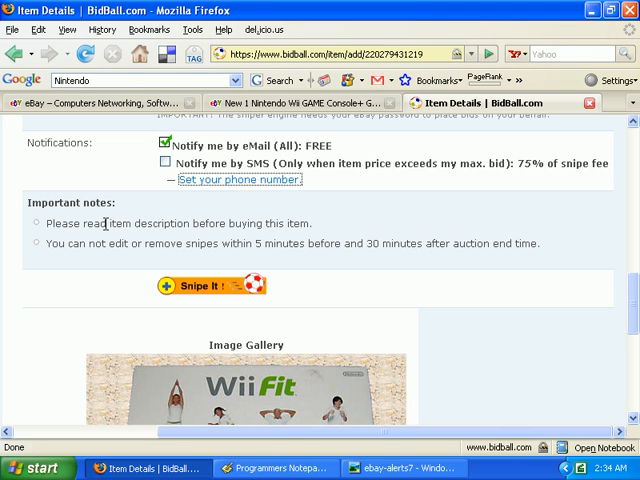
mouse_move(297, 218)
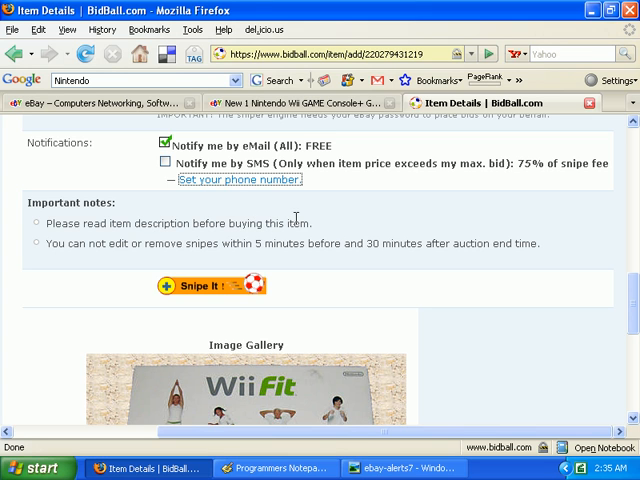
mouse_move(278, 243)
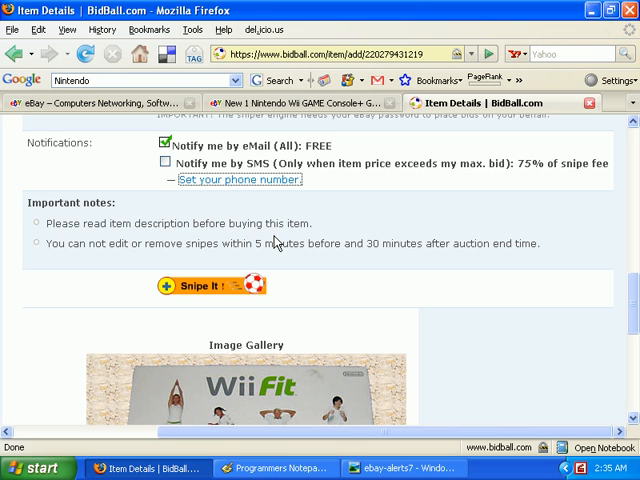
mouse_move(280, 243)
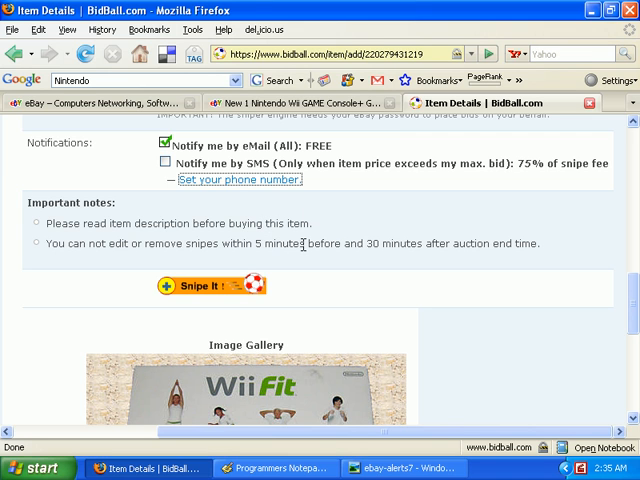
mouse_move(380, 241)
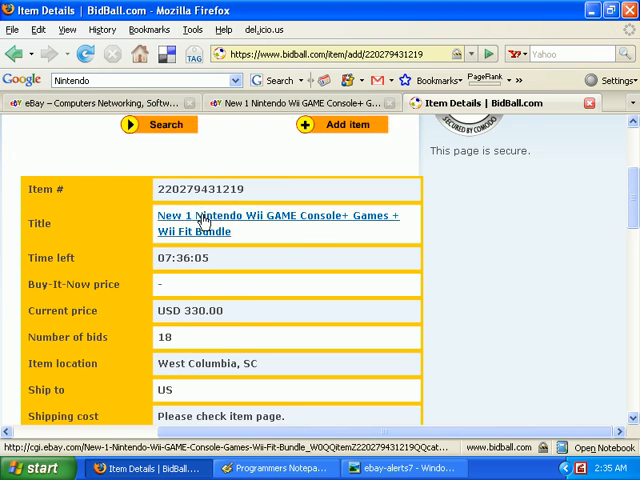
scroll(down, 3)
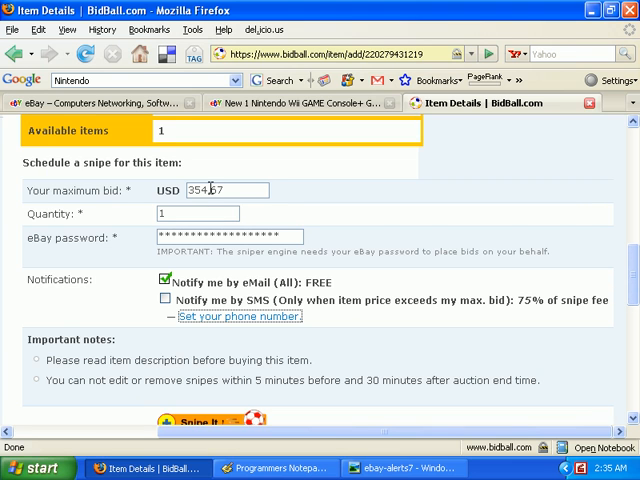
scroll(down, 3)
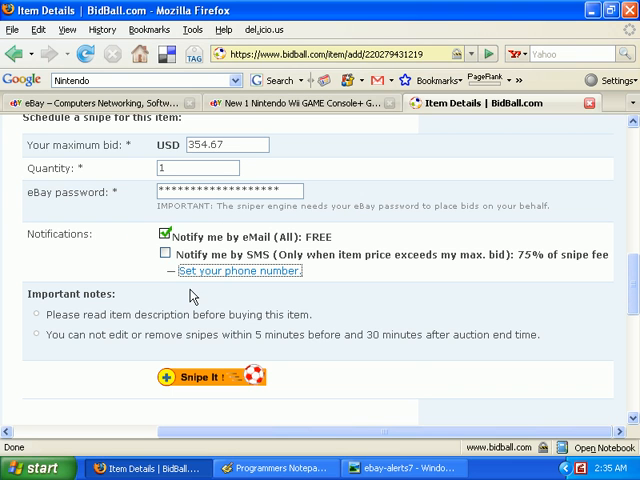
scroll(down, 3)
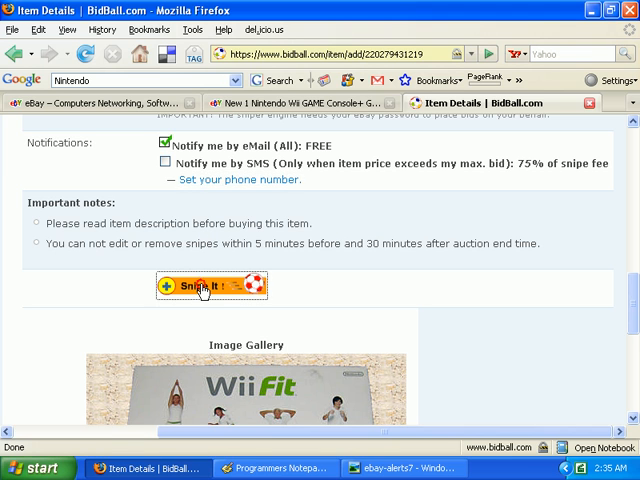
- Schedule the Wii bundle snipe at a $354.67 maximum bid
click(210, 285)
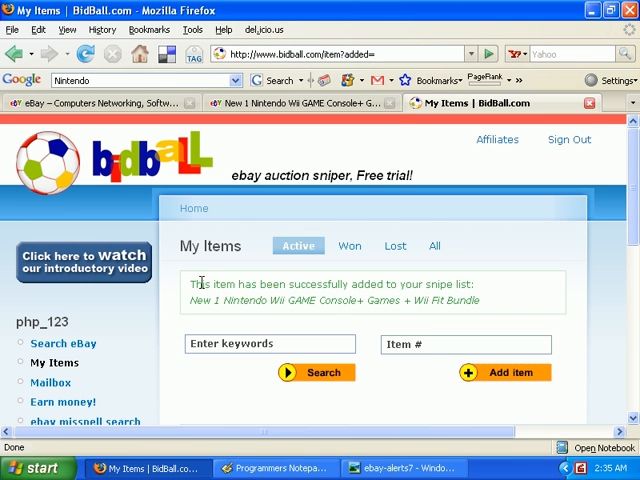
scroll(down, 3)
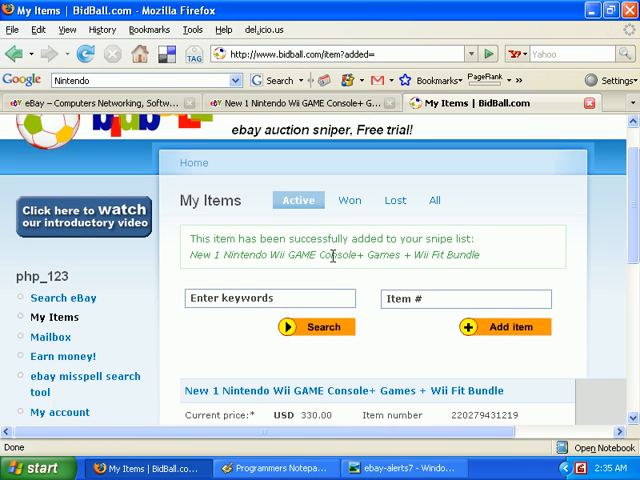
scroll(down, 3)
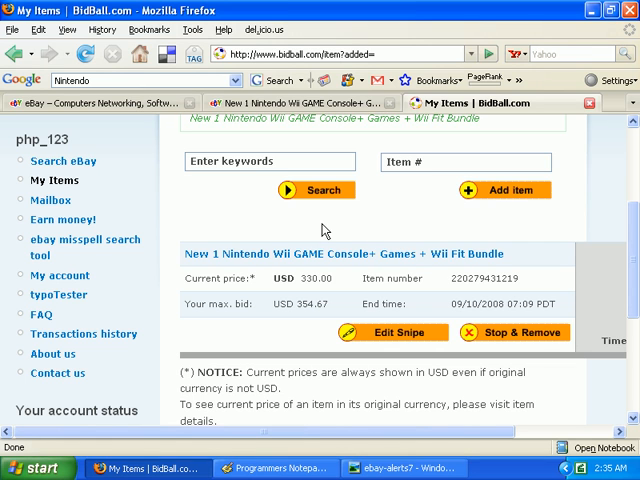
mouse_move(396, 278)
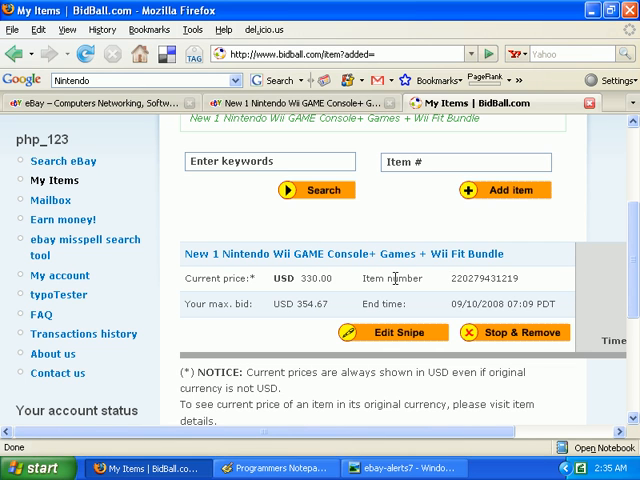
mouse_move(308, 308)
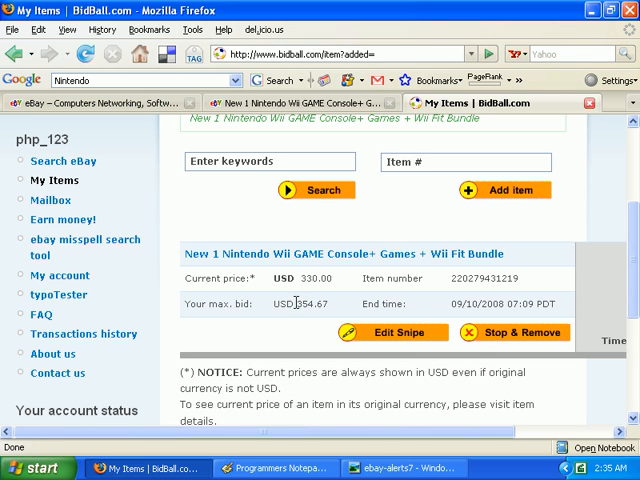
mouse_move(85, 247)
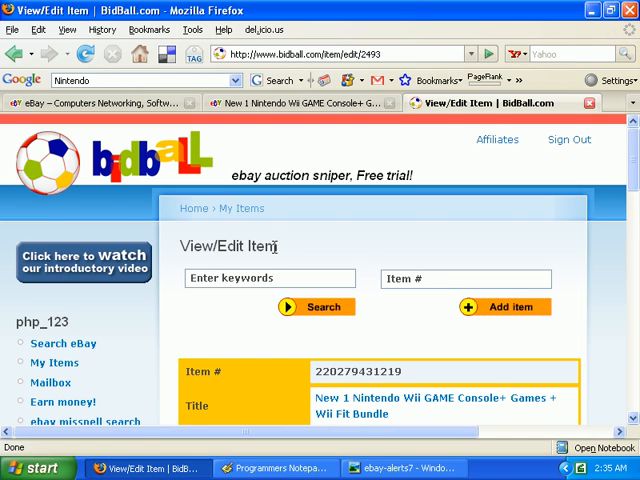
- Raise the snipe's maximum bid from 354.67 to 374.67
scroll(down, 3)
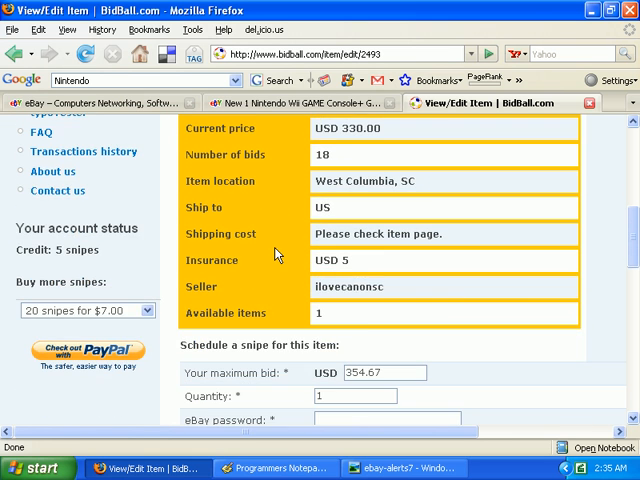
scroll(down, 3)
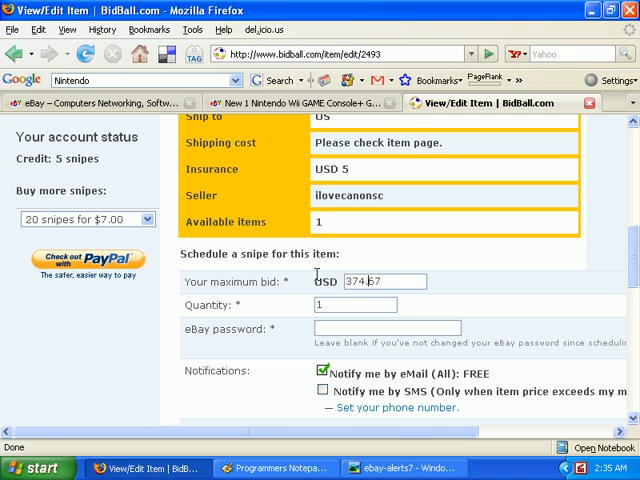
mouse_move(313, 283)
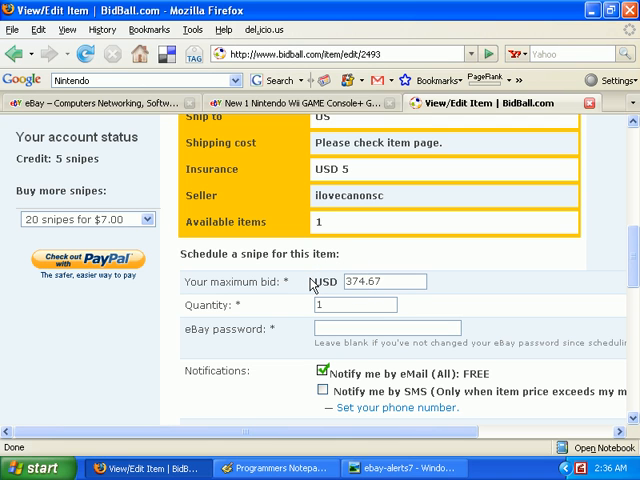
mouse_move(308, 285)
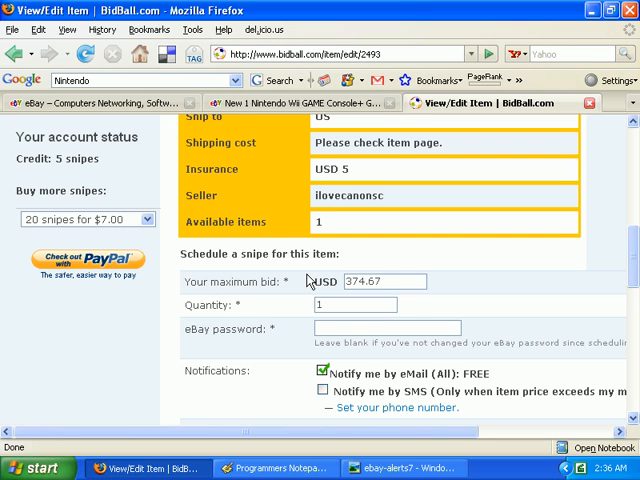
scroll(down, 3)
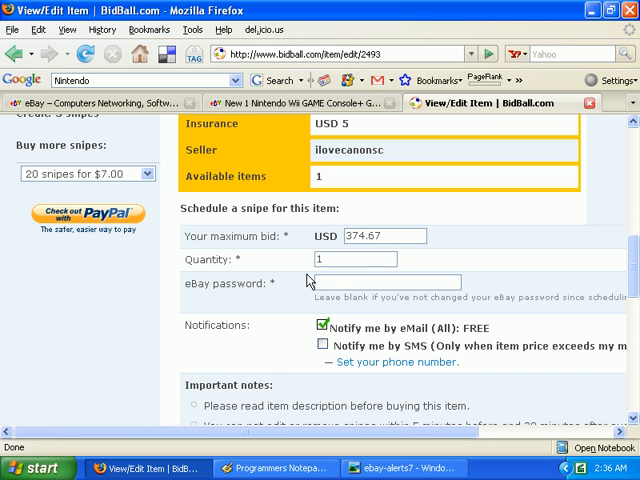
scroll(down, 3)
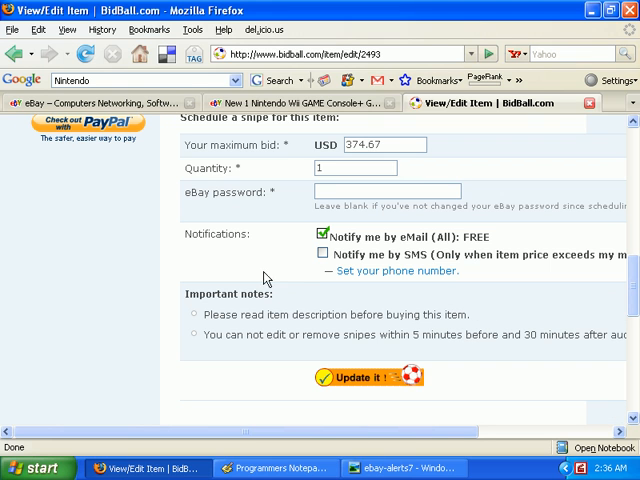
mouse_move(356, 143)
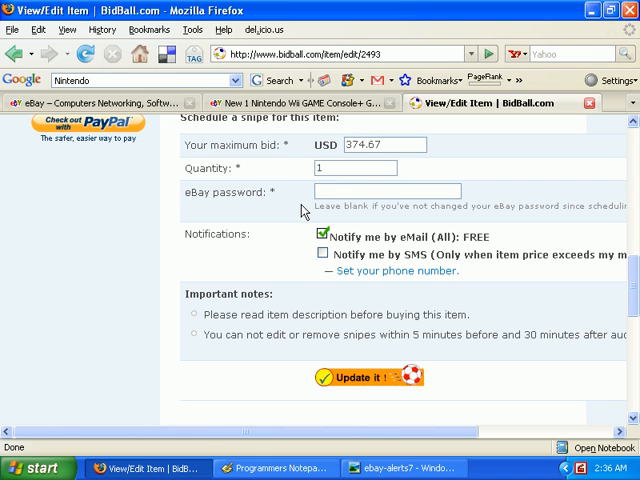
- Save the edited snipe and confirm My Items shows a USD 374.67 max bid
click(365, 377)
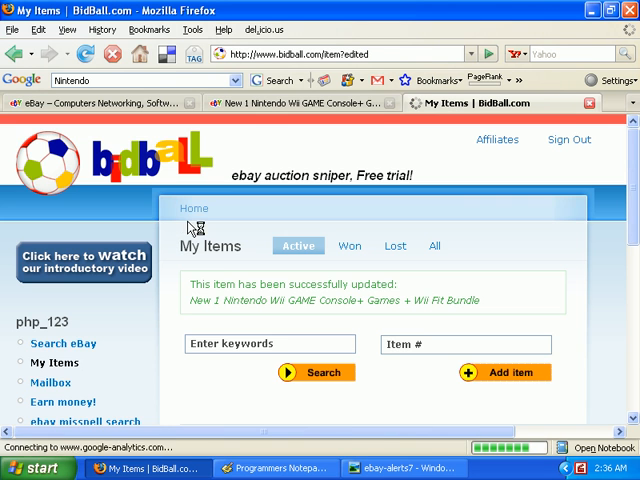
scroll(down, 3)
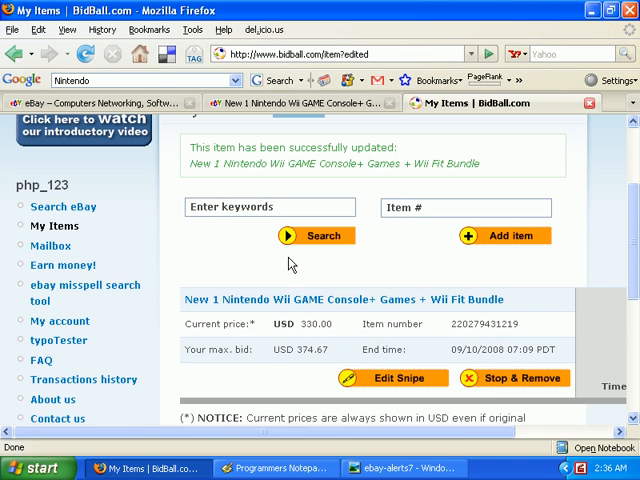
mouse_move(307, 350)
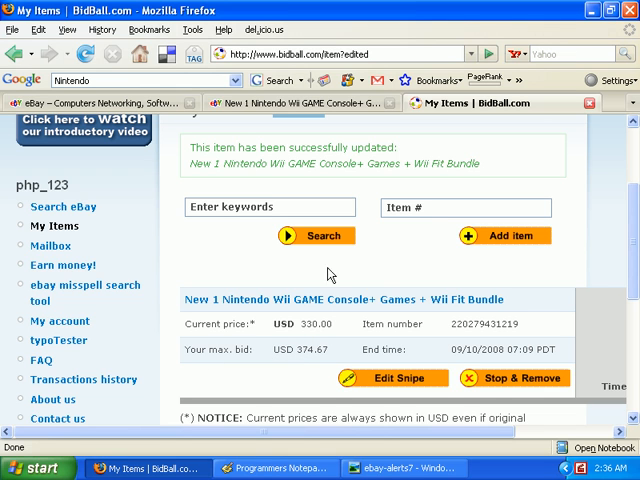
mouse_move(519, 378)
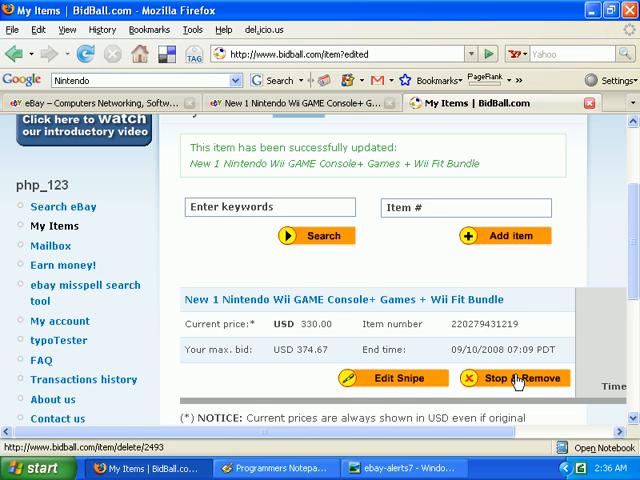
- Remove the Nintendo Wii bundle snipe, then undo the deletion to restore it
click(532, 378)
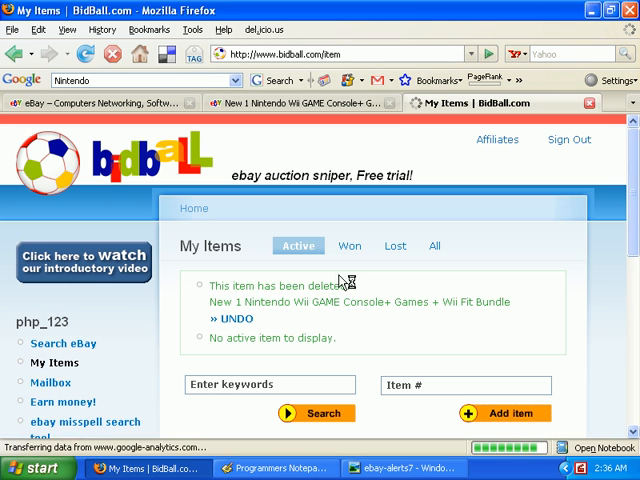
scroll(down, 3)
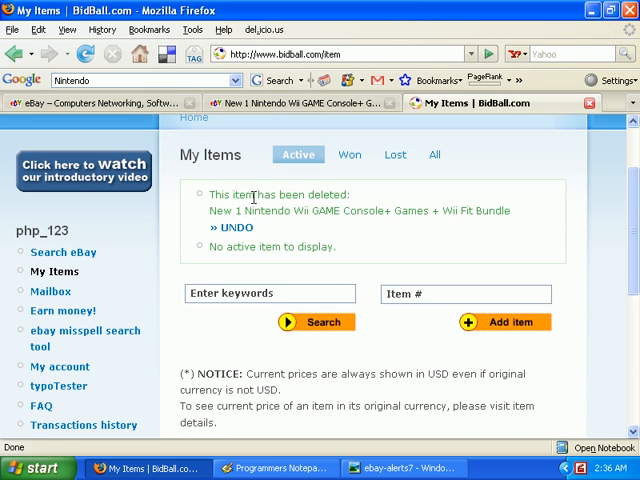
mouse_move(234, 228)
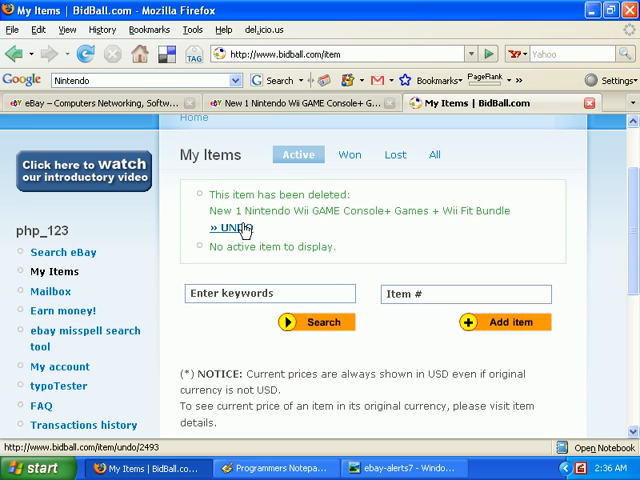
click(213, 227)
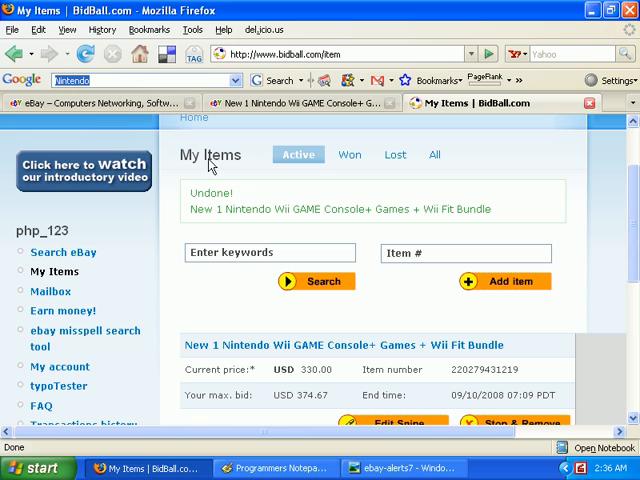
- Search eBay for 'Nintendo' and browse the 70,458 results listing Wii consoles
right_click(268, 252)
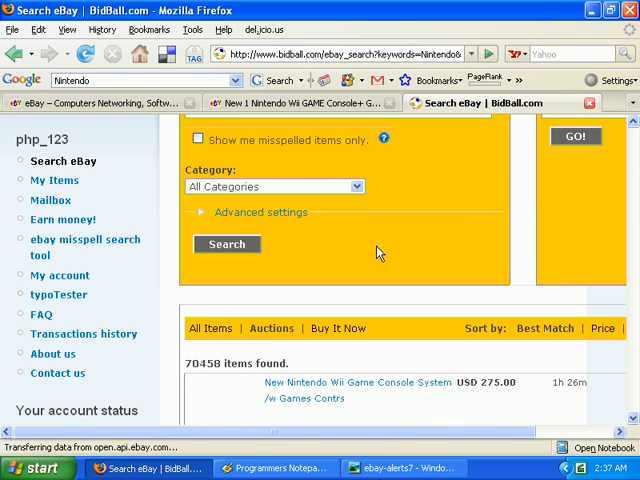
scroll(down, 3)
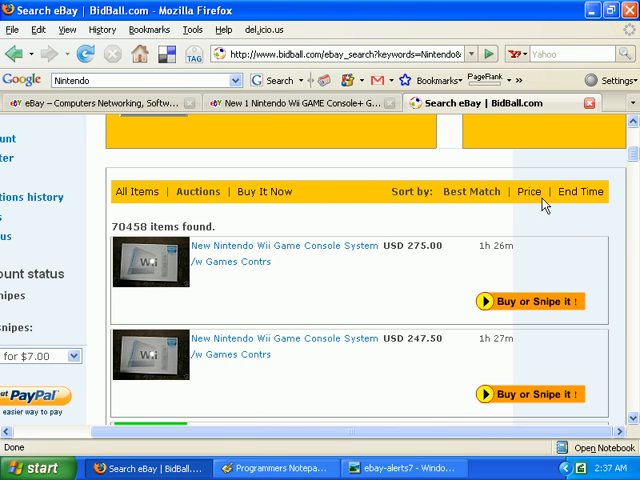
mouse_move(264, 191)
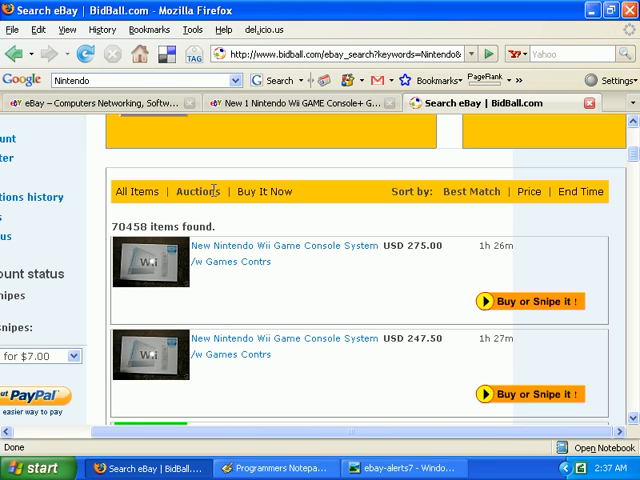
scroll(down, 3)
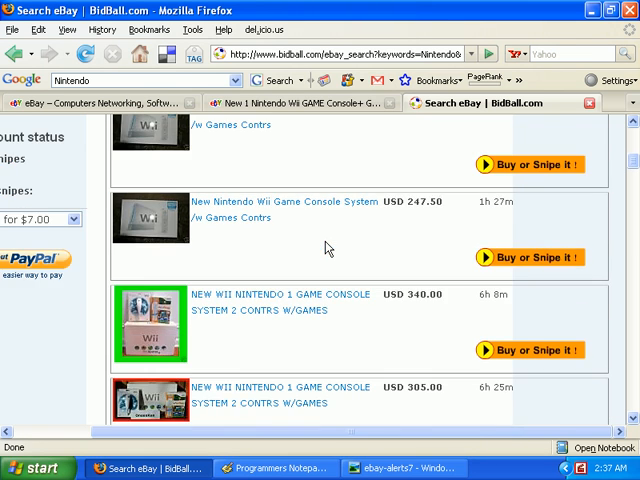
scroll(down, 3)
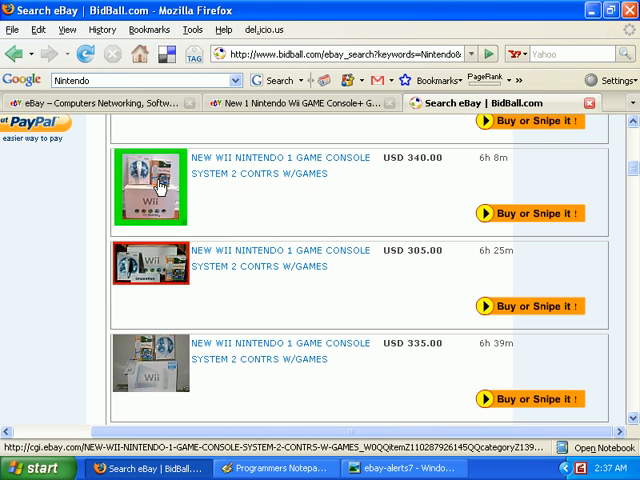
mouse_move(239, 162)
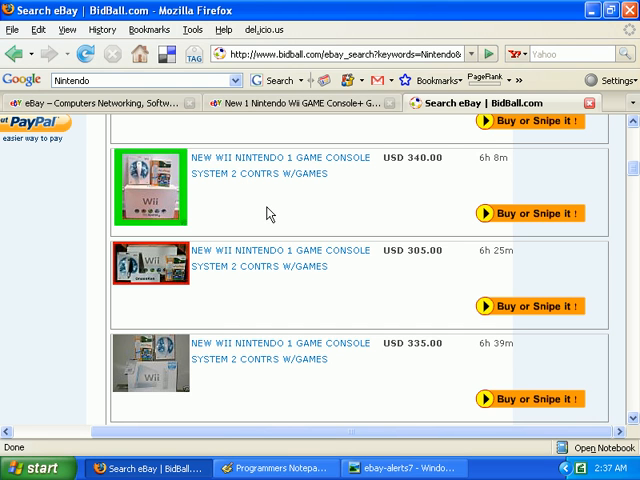
mouse_move(398, 182)
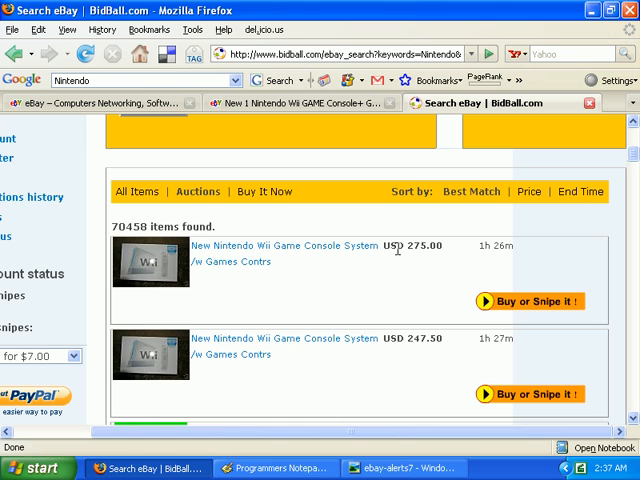
scroll(down, 3)
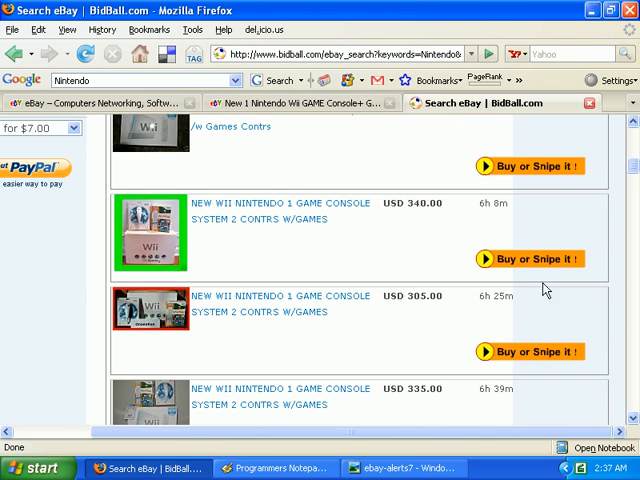
click(535, 353)
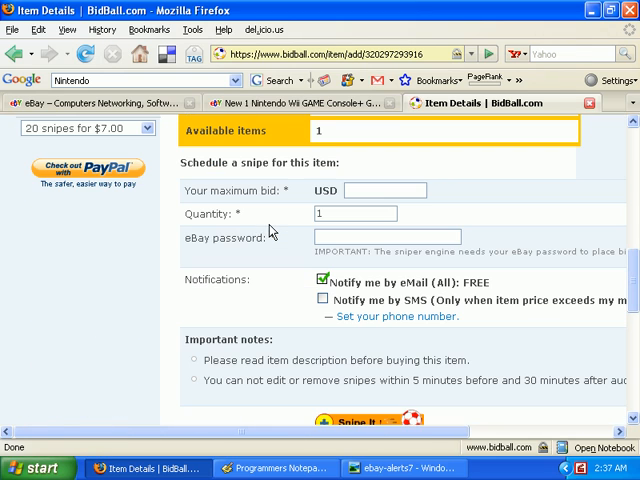
scroll(down, 3)
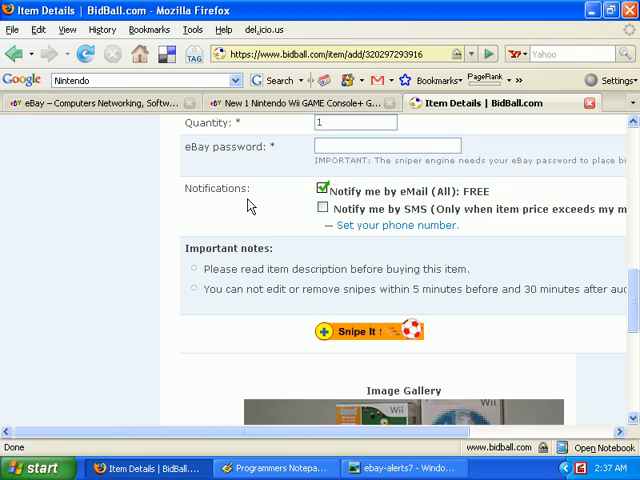